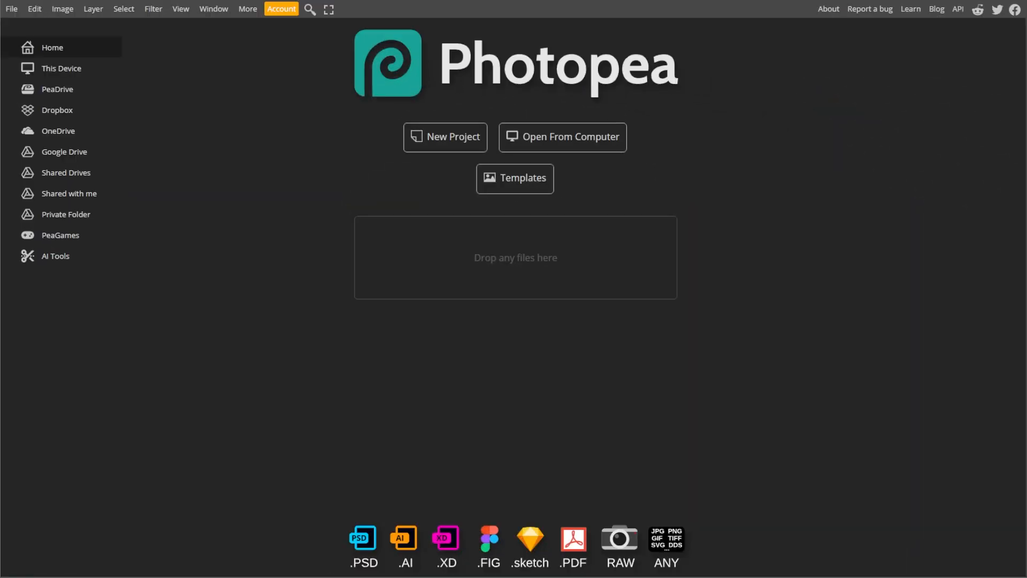
{"action": "mouse_move", "coordinate": [131, 216]}
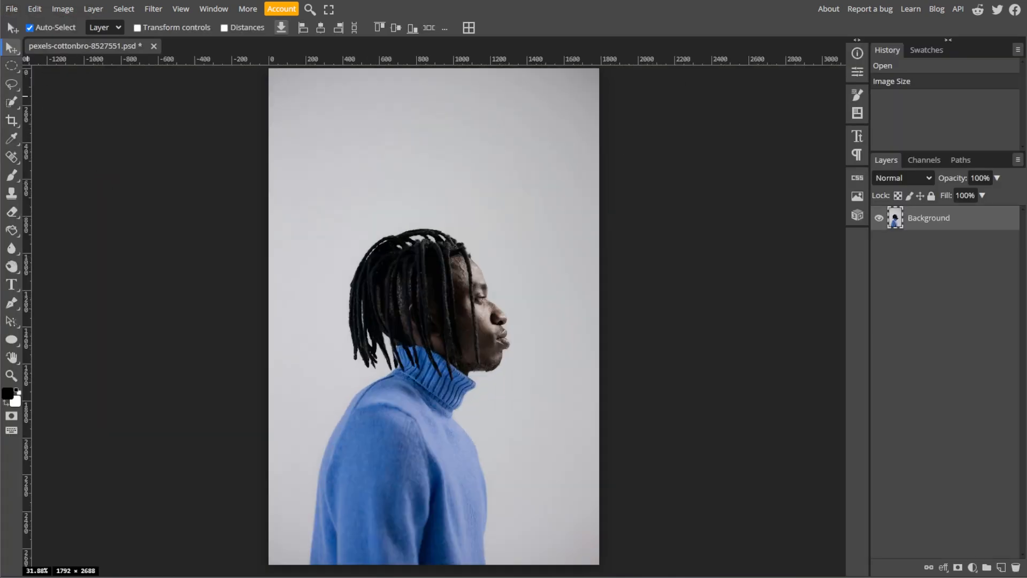
Step: Convert the portrait's Background layer into a smart object from its layer context menu
{"action": "left_click", "coordinate": [213, 9]}
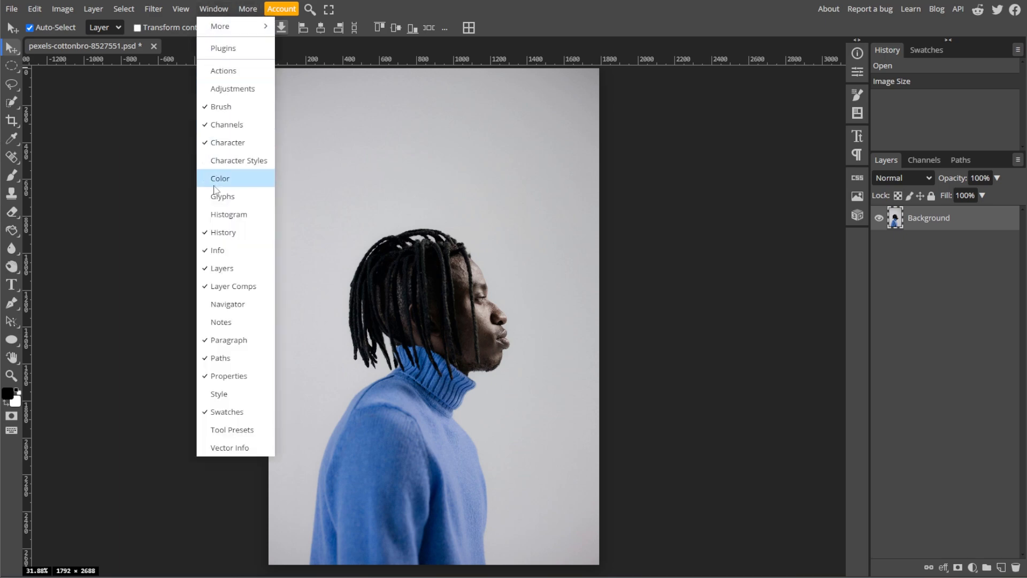
{"action": "mouse_move", "coordinate": [832, 269]}
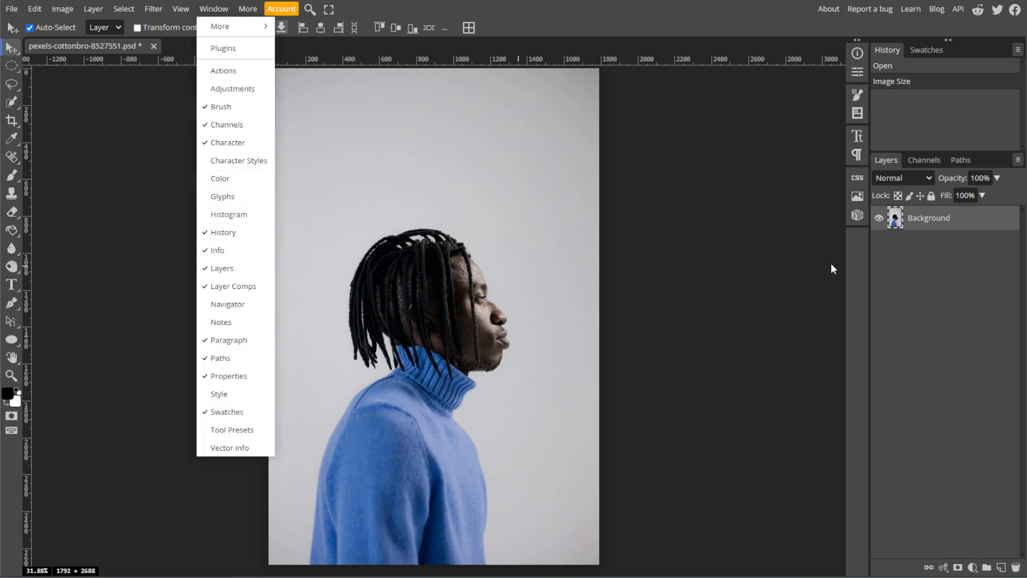
{"action": "right_click", "coordinate": [928, 217]}
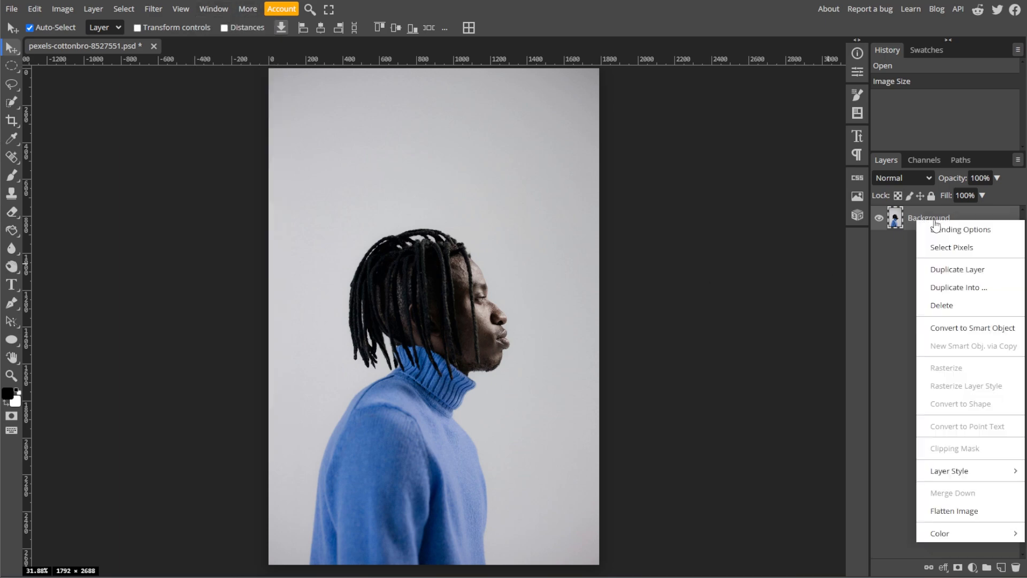
{"action": "mouse_move", "coordinate": [972, 327]}
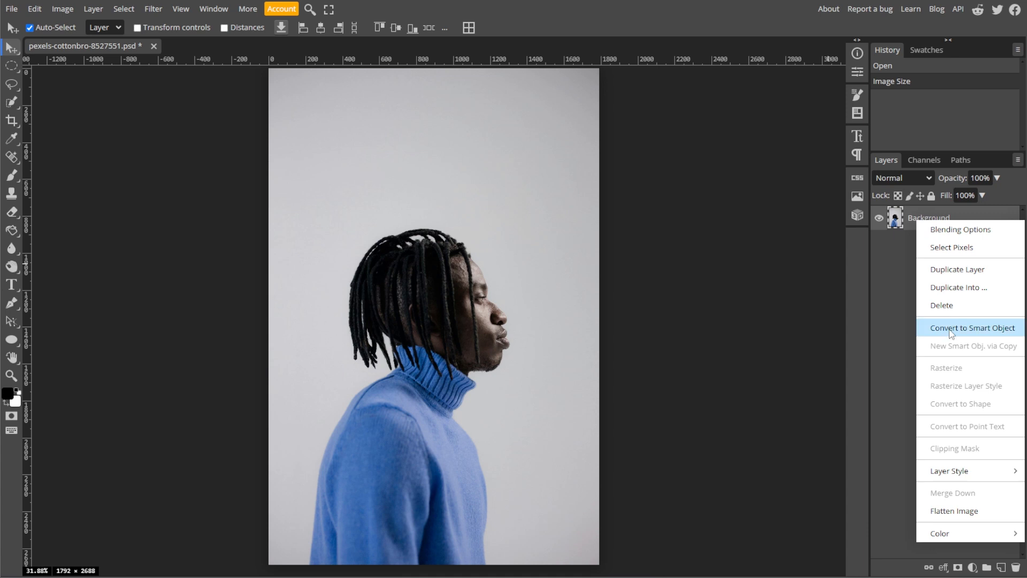
{"action": "left_click", "coordinate": [972, 327]}
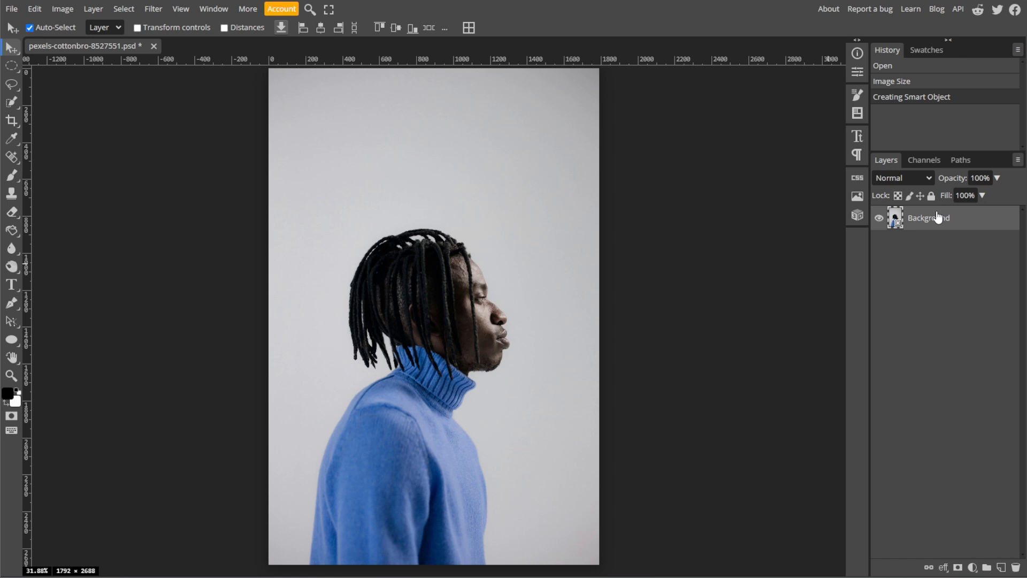
Step: Apply a horizontal Motion Blur smart filter with Distance raised to 350 px
{"action": "left_click", "coordinate": [153, 9]}
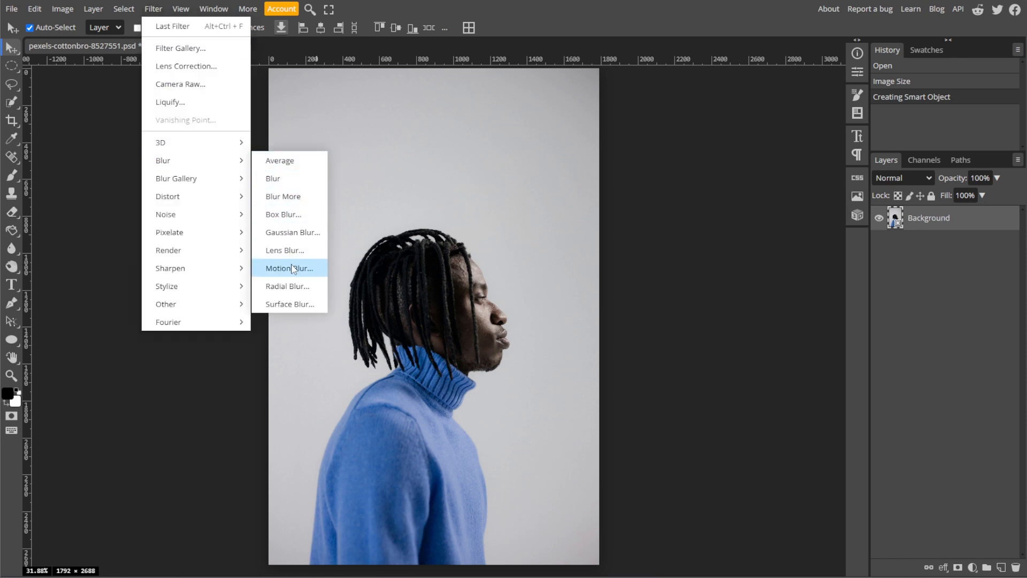
{"action": "left_click", "coordinate": [284, 268]}
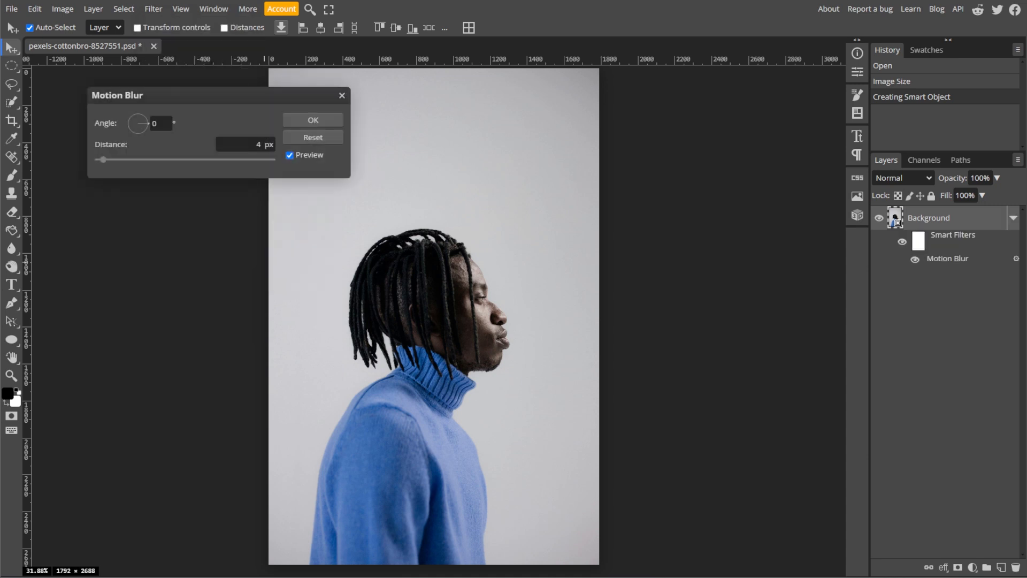
{"action": "left_click_drag", "start_coordinate": [100, 160], "coordinate": [125, 159]}
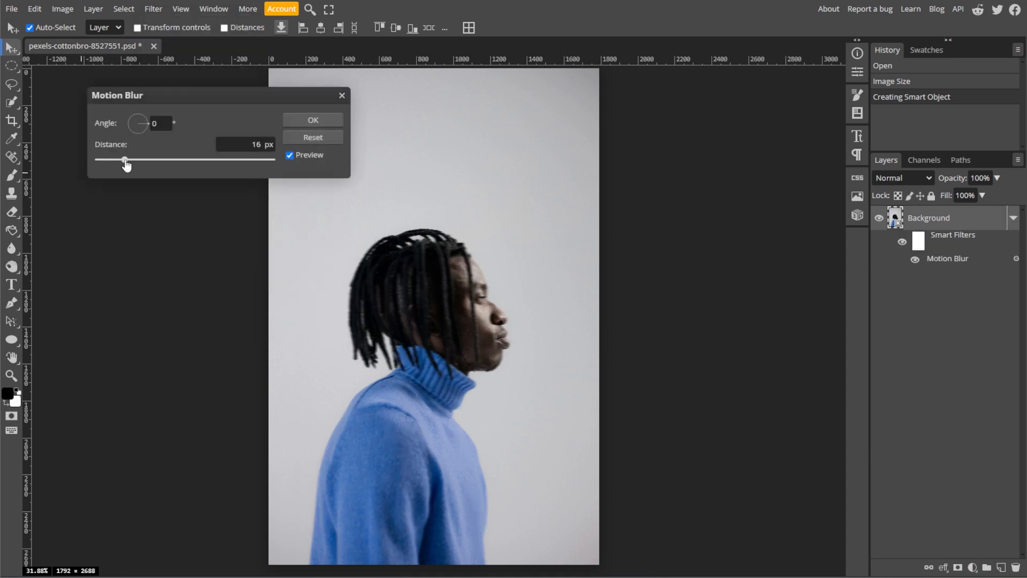
{"action": "left_click_drag", "start_coordinate": [127, 161], "coordinate": [167, 160]}
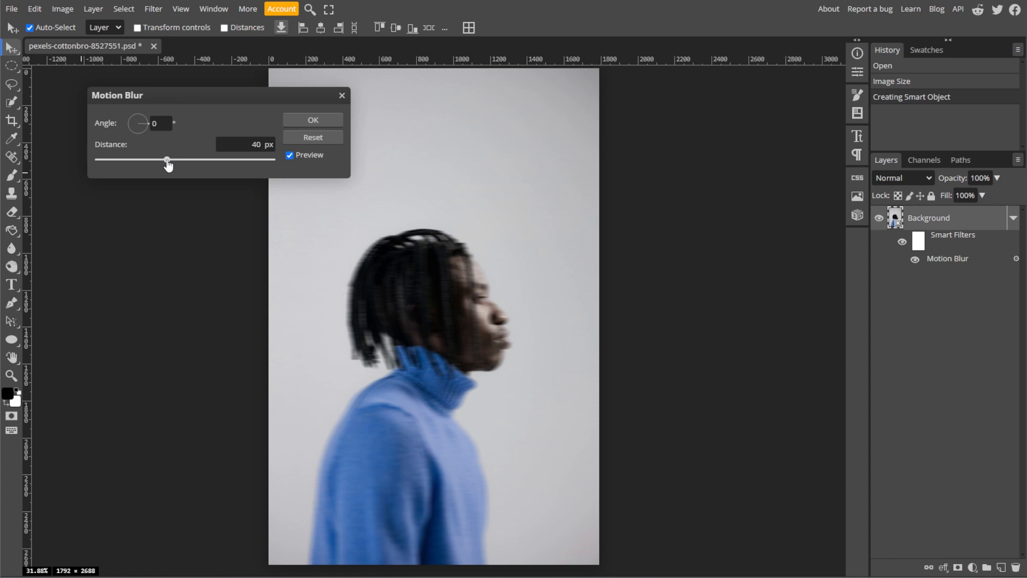
{"action": "left_click_drag", "start_coordinate": [167, 160], "coordinate": [188, 160]}
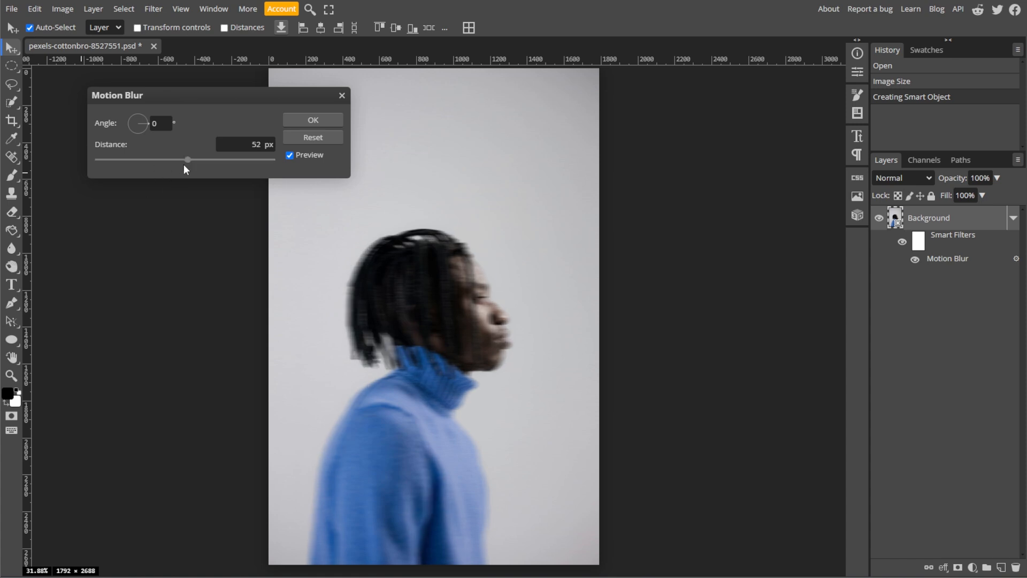
{"action": "left_click_drag", "start_coordinate": [188, 160], "coordinate": [230, 160]}
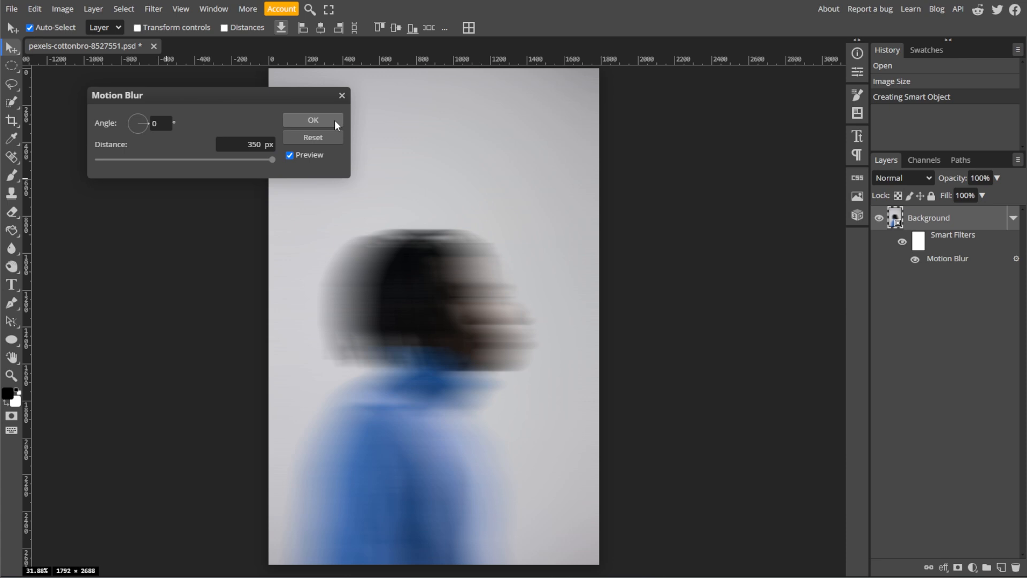
{"action": "left_click", "coordinate": [313, 121]}
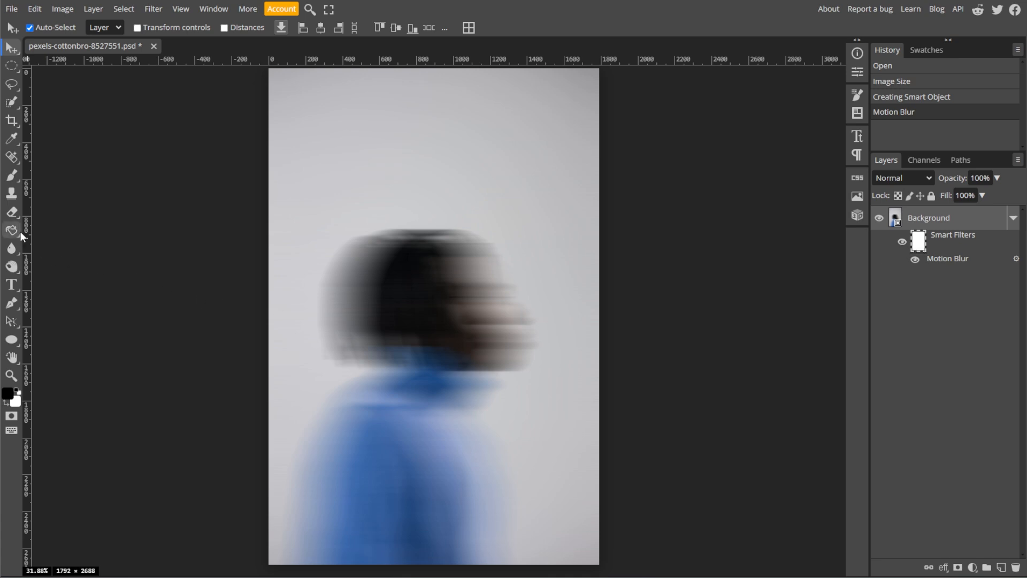
Step: Select the Gradient Tool and set its shape to Linear
{"action": "left_click", "coordinate": [11, 230]}
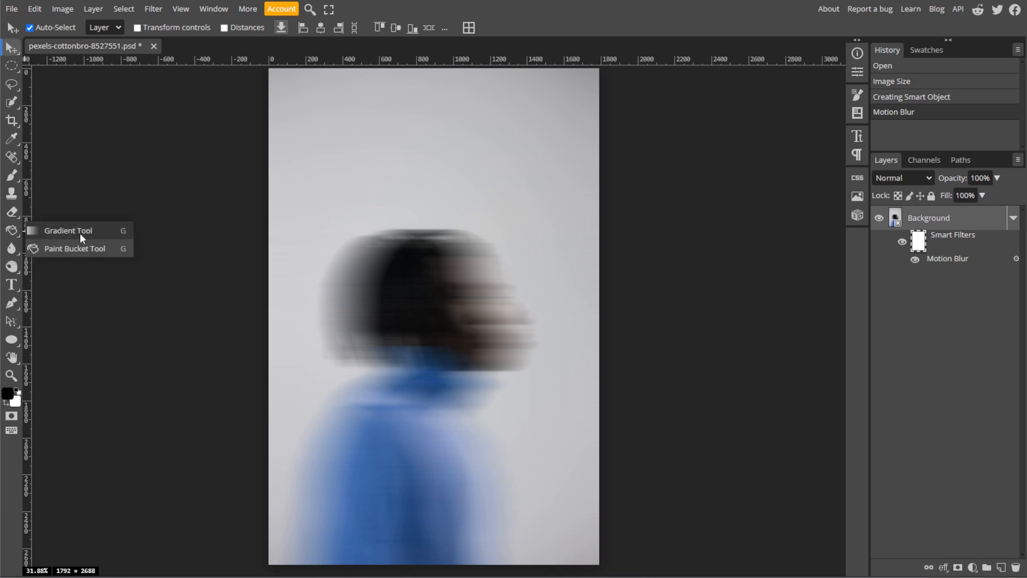
{"action": "left_click", "coordinate": [68, 230]}
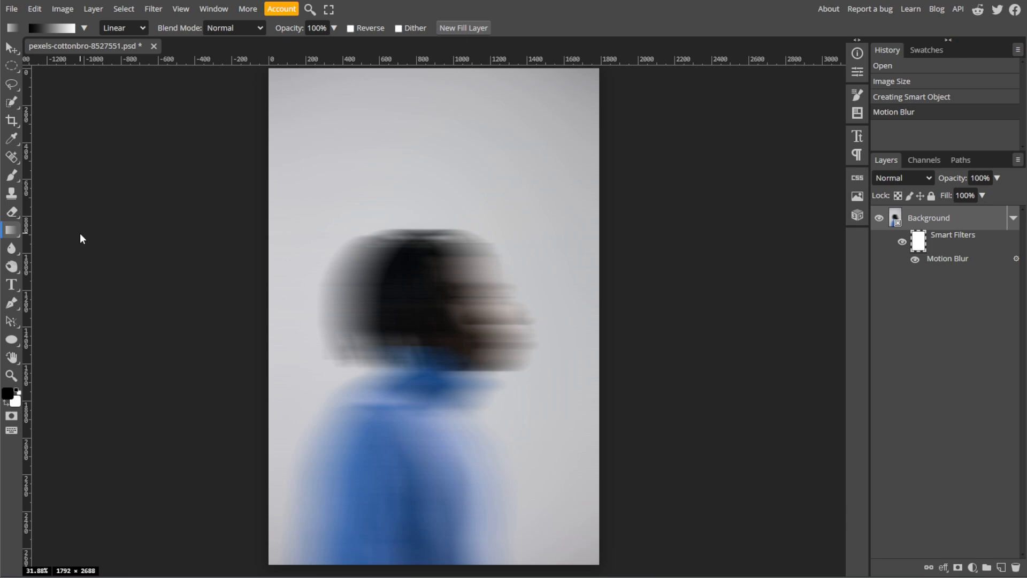
{"action": "left_click", "coordinate": [123, 27]}
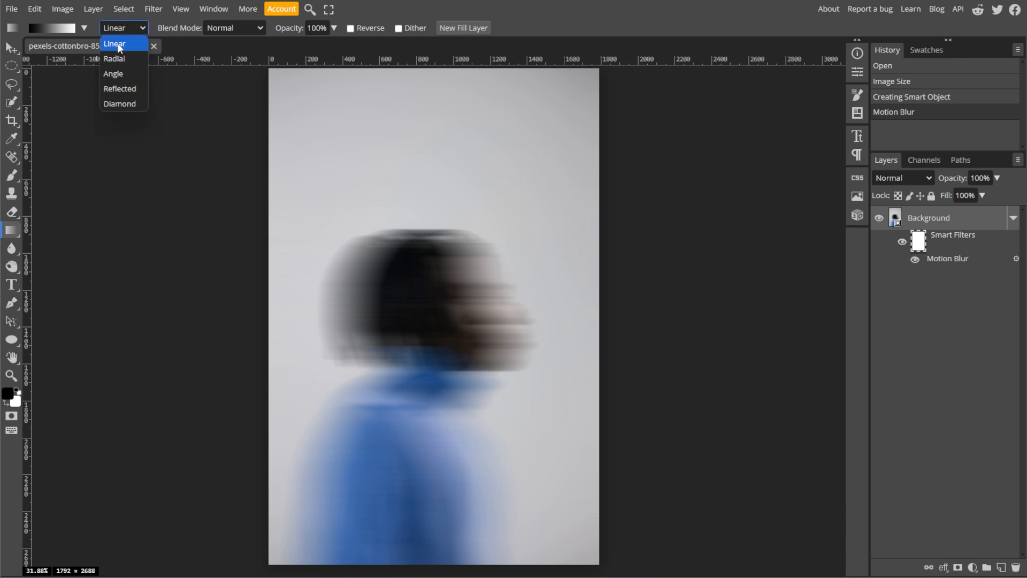
{"action": "left_click", "coordinate": [114, 44]}
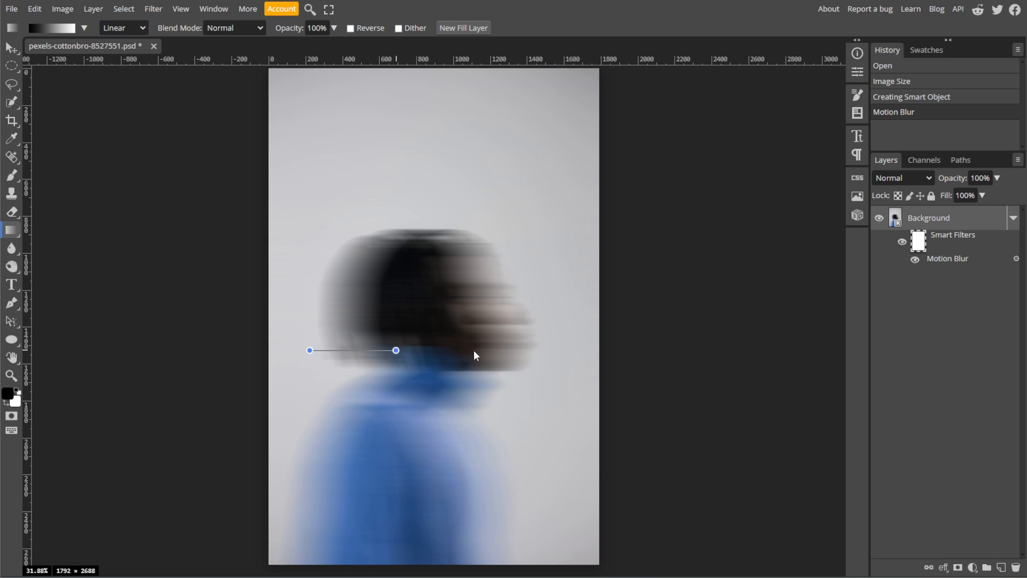
Step: Drag a horizontal gradient across the head on the filter mask to restore the sharp face
{"action": "left_click_drag", "start_coordinate": [396, 350], "coordinate": [541, 350]}
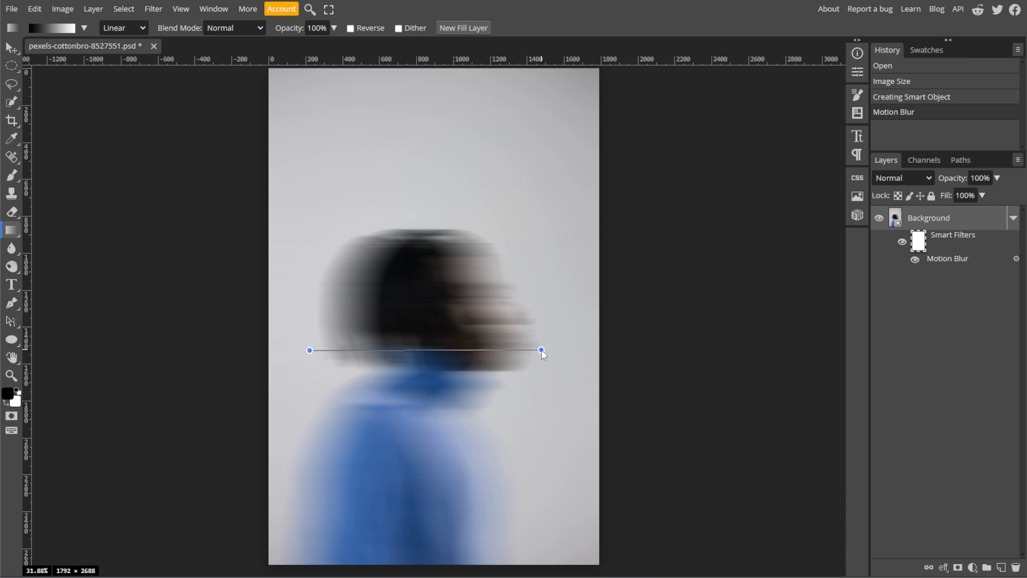
{"action": "left_click_drag", "start_coordinate": [309, 351], "coordinate": [541, 351]}
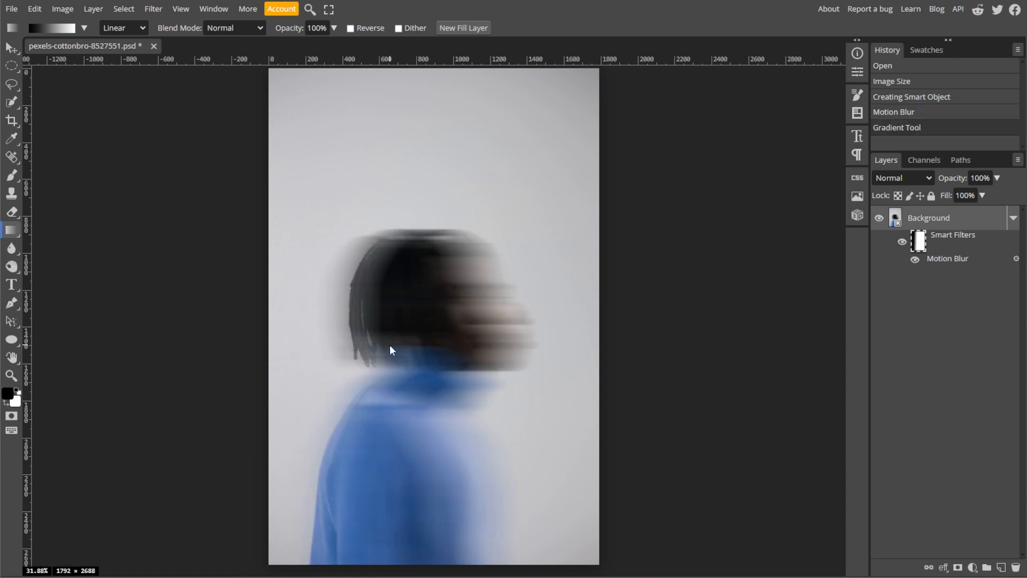
{"action": "left_click_drag", "start_coordinate": [390, 344], "coordinate": [547, 348]}
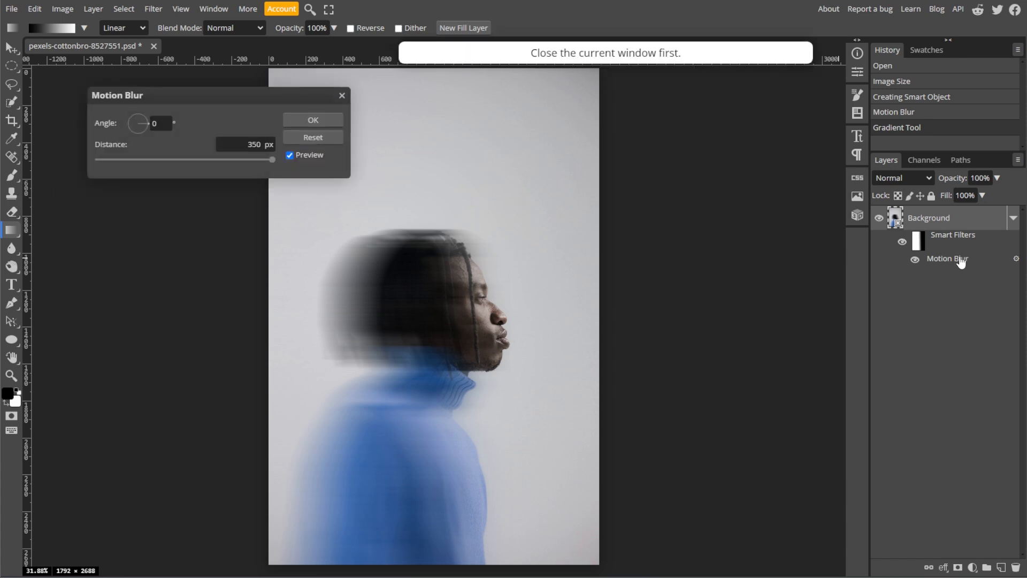
Step: Change the smart Motion Blur Distance to 400 px for a longer trail
{"action": "type", "text": "400"}
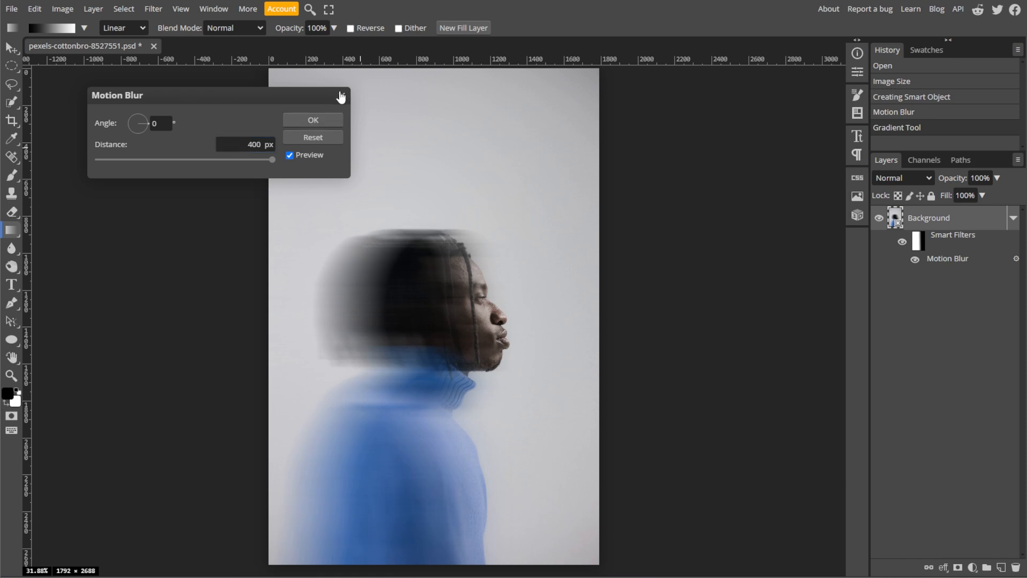
{"action": "left_click", "coordinate": [312, 120]}
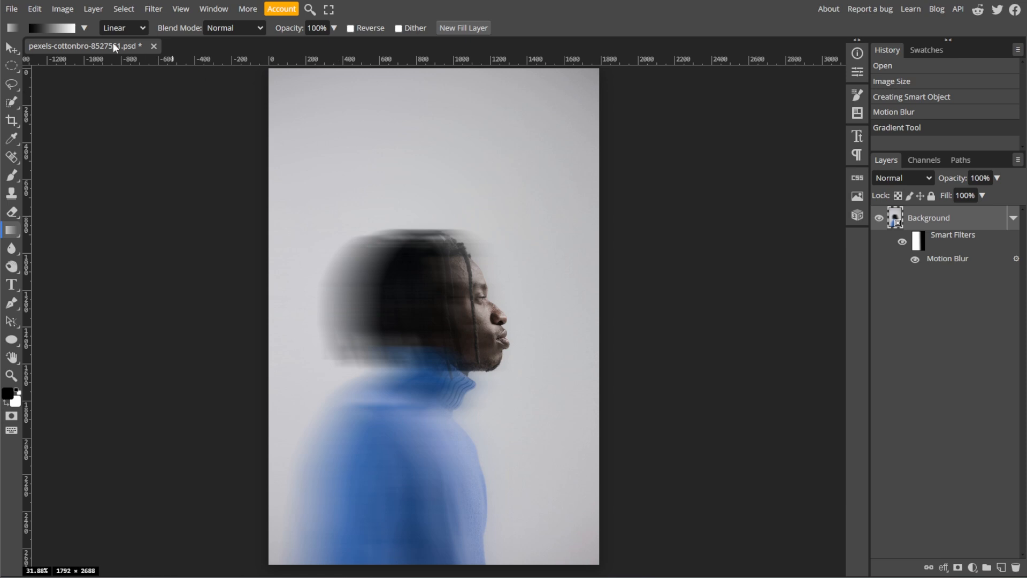
{"action": "left_click", "coordinate": [11, 8]}
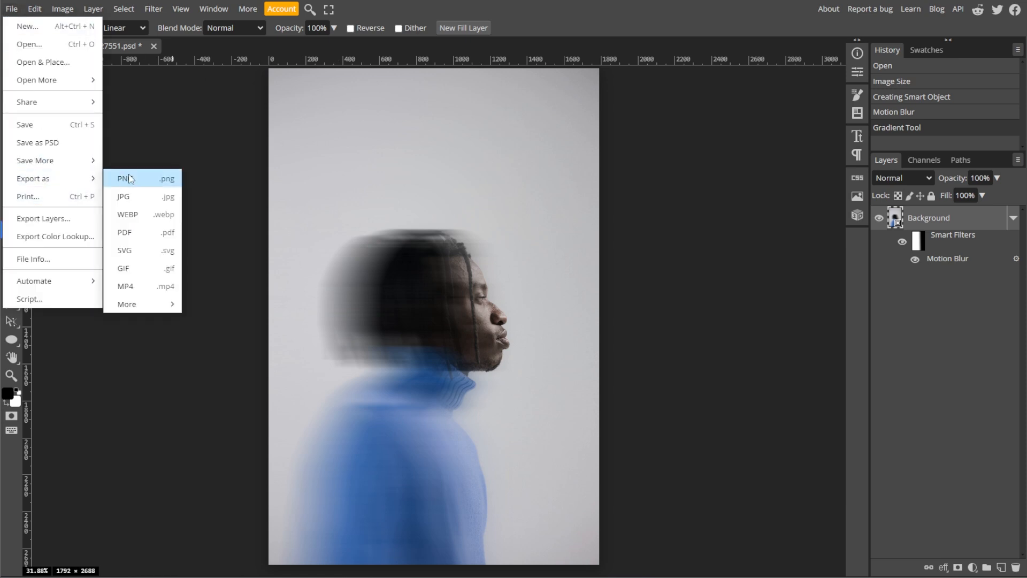
Step: Export as PNG, opening the Save for web dialog for the 1792×2688 image
{"action": "left_click", "coordinate": [125, 178]}
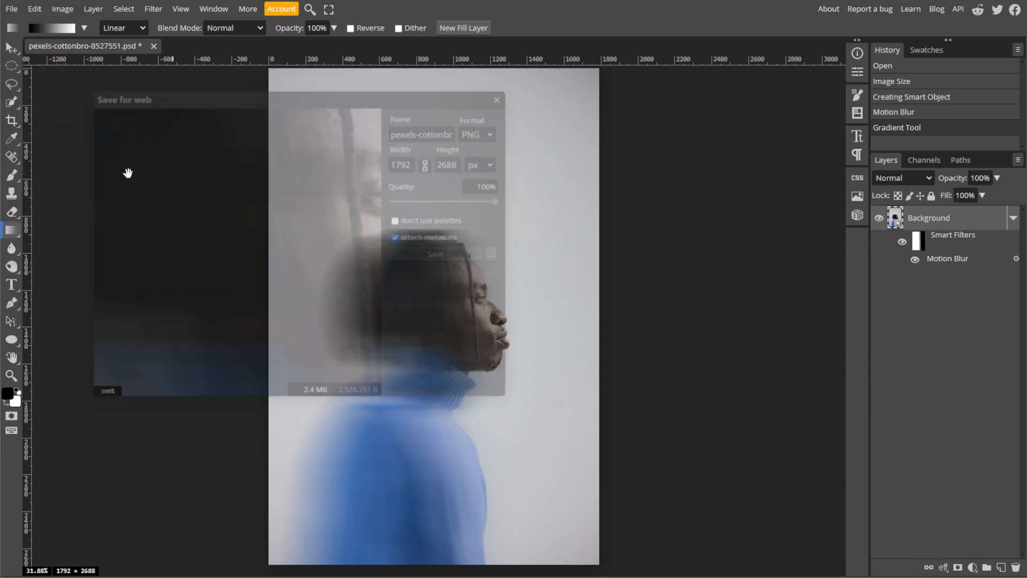